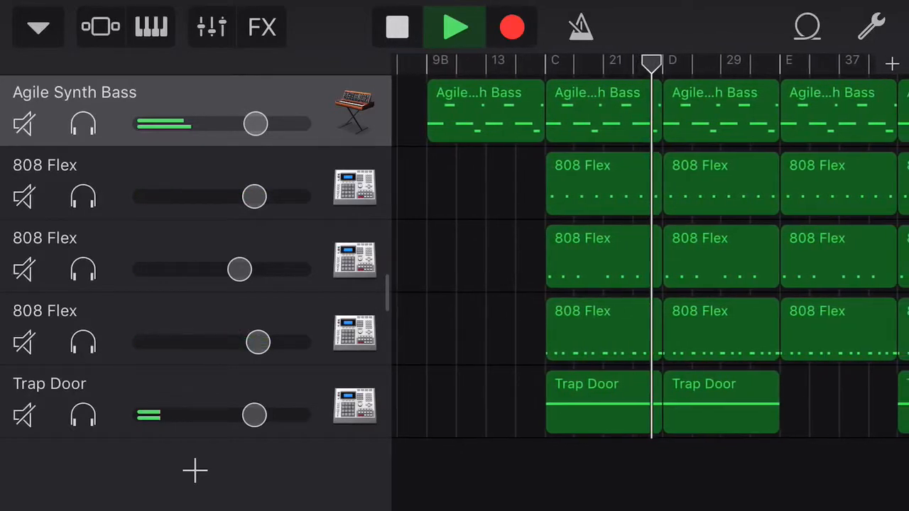
Step: Stop playback so the Grand Piano can be soloed among the tracks
click(455, 27)
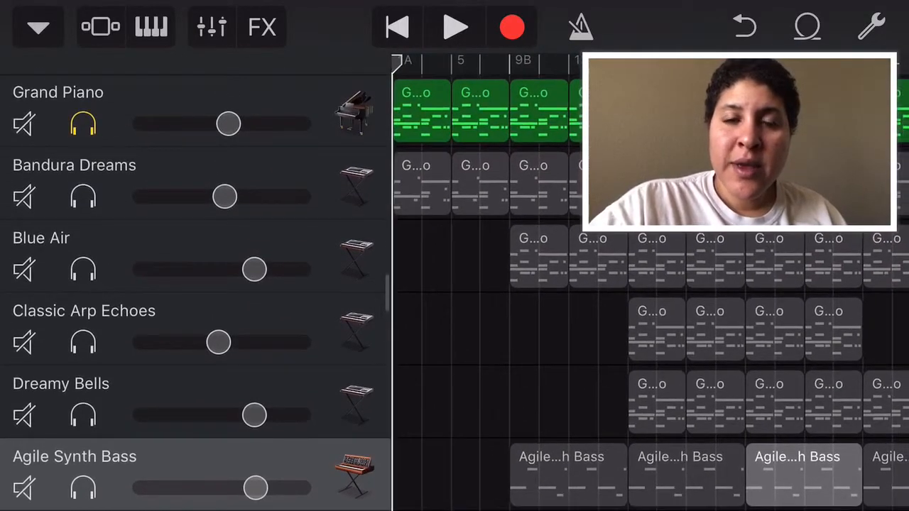
Step: Bring the Grand Piano chord region into the piano-roll note editor
click(454, 27)
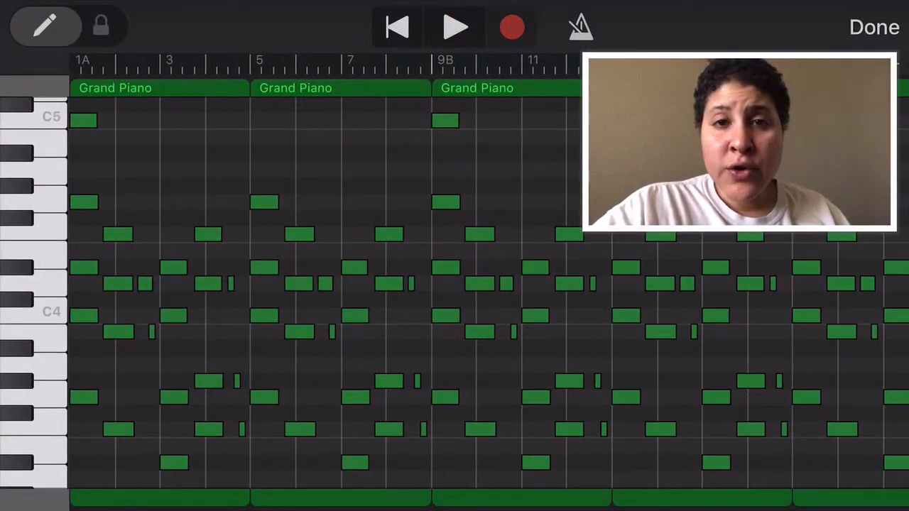
click(454, 27)
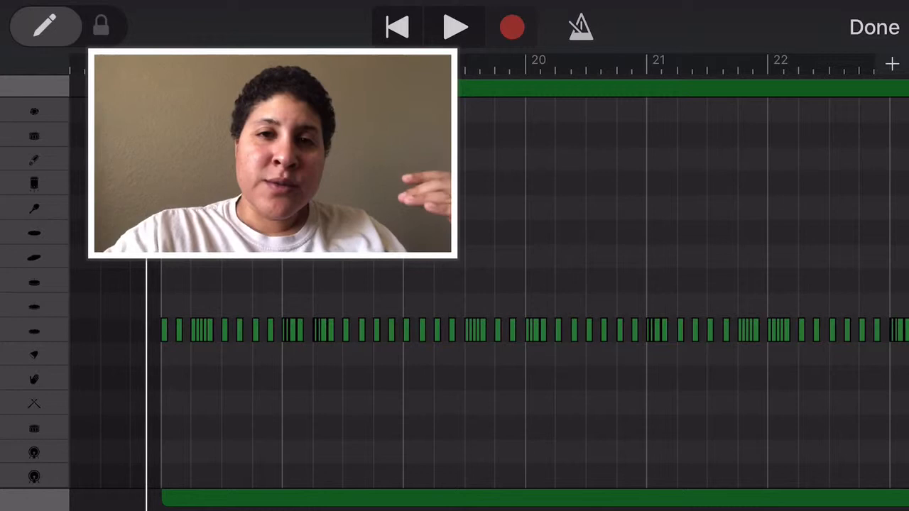
Step: Switch the note editor from the hi-hat pattern to the Agile Synth Bass line
click(454, 27)
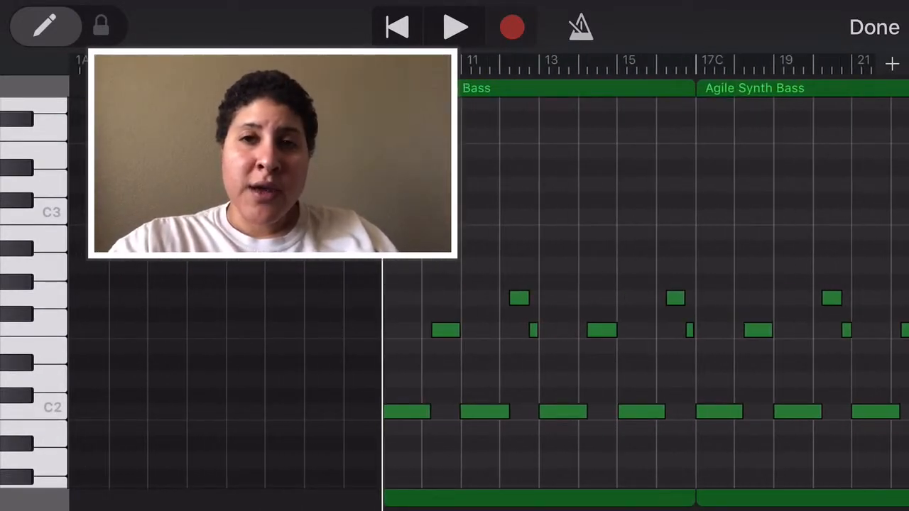
Step: Audition the synth bass line, then return to the full tracks view
click(455, 27)
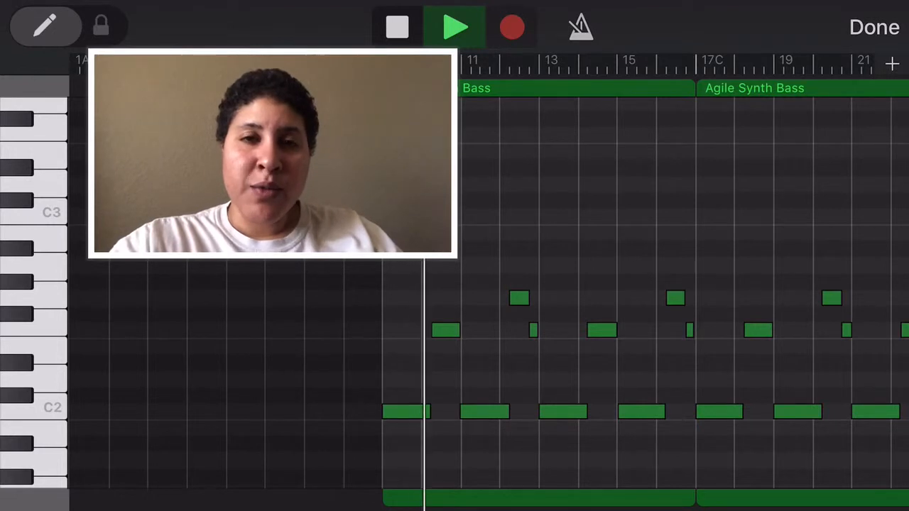
click(456, 27)
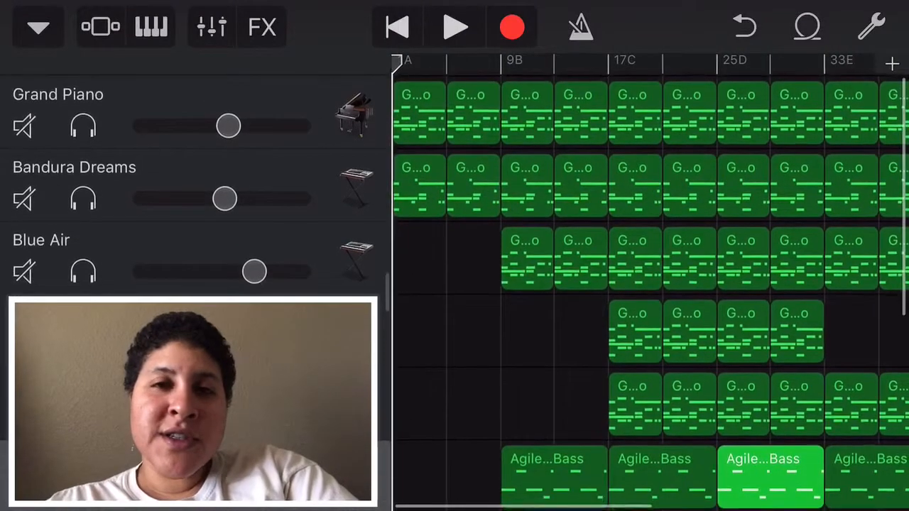
Step: Solo Grand Piano, then Blue Air, during playback before hearing all tracks together
click(82, 125)
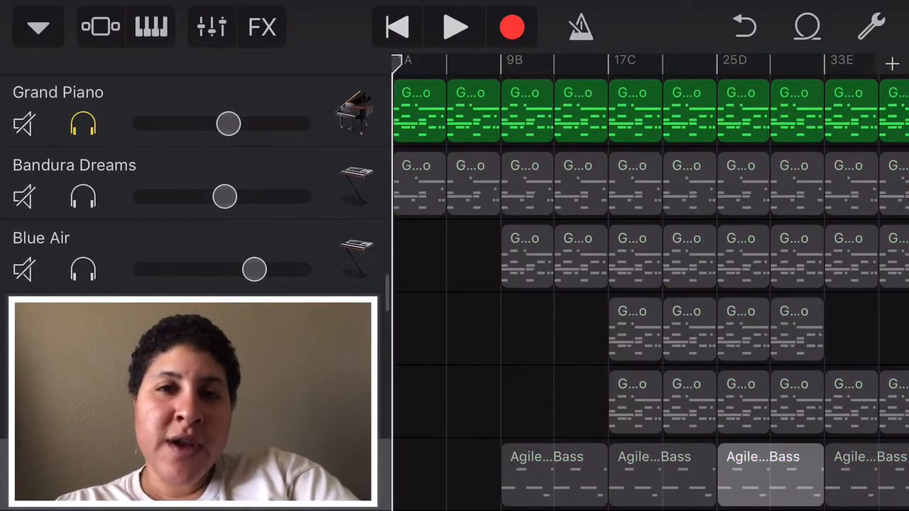
click(455, 27)
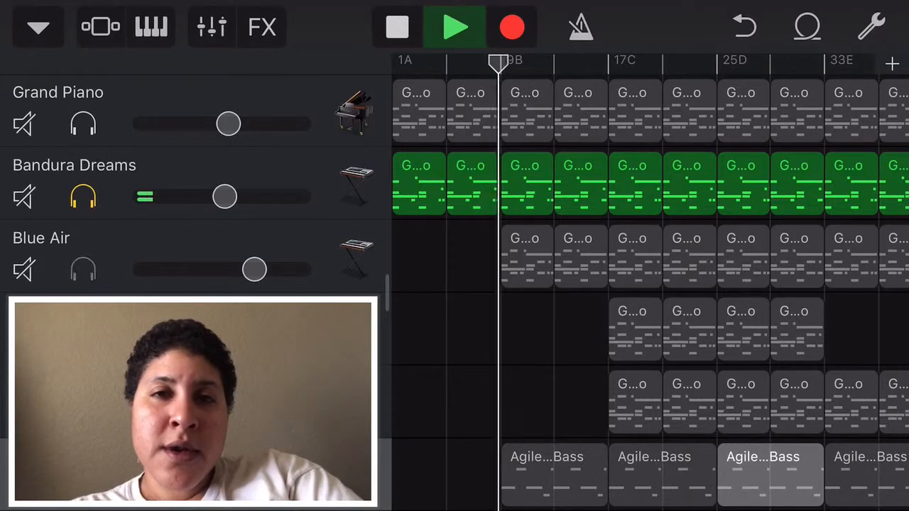
click(82, 269)
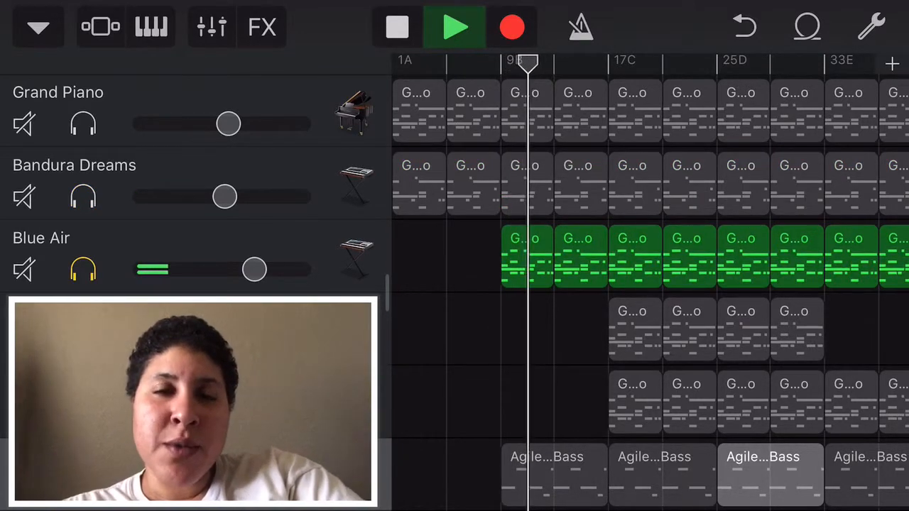
scroll(down, 3)
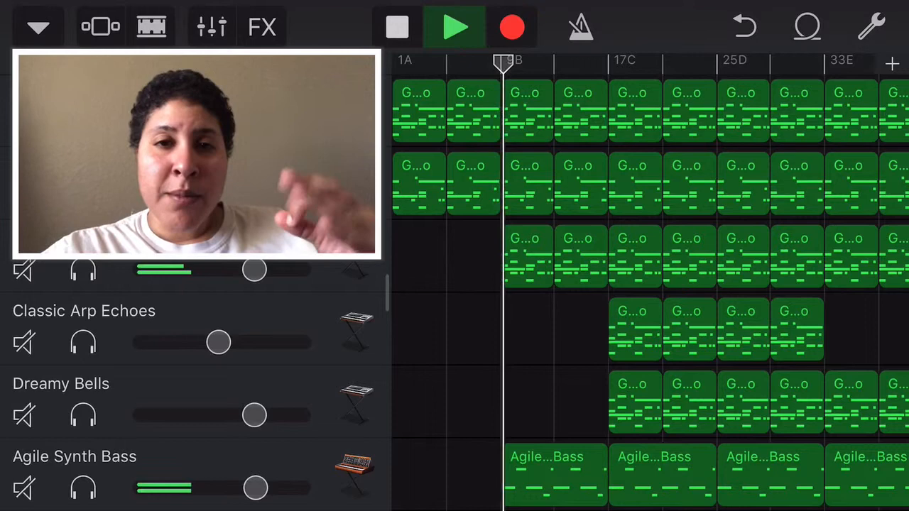
Step: Apply a live Filter sweep to the beat and list the other effects (Wobble, Orbit, Reverb, Delay)
click(261, 27)
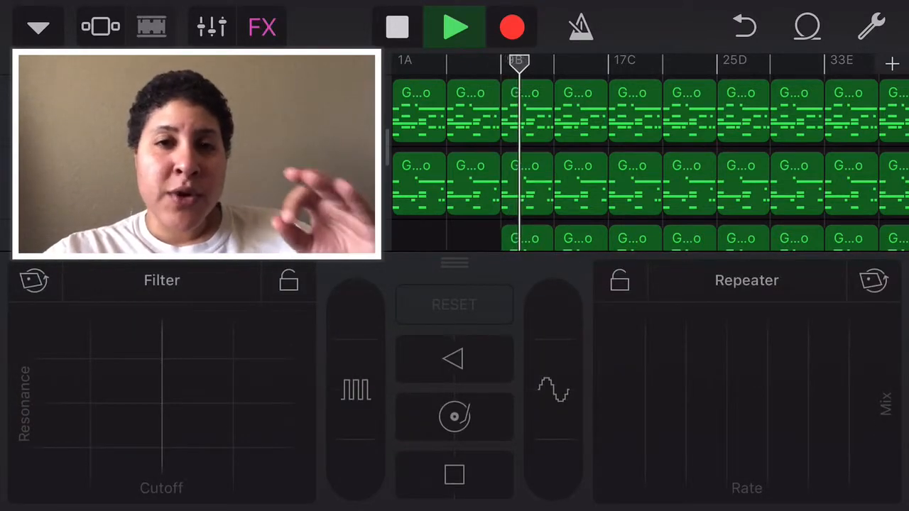
click(255, 355)
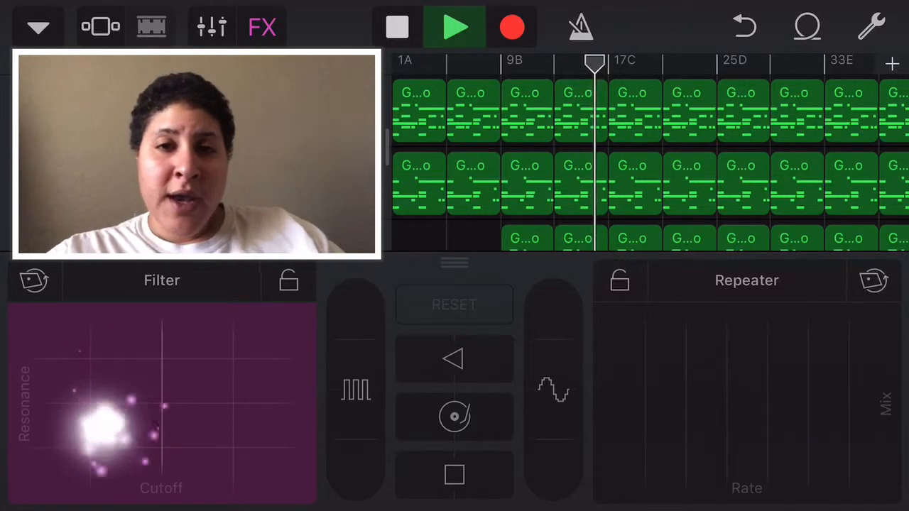
drag(107, 426, 64, 476)
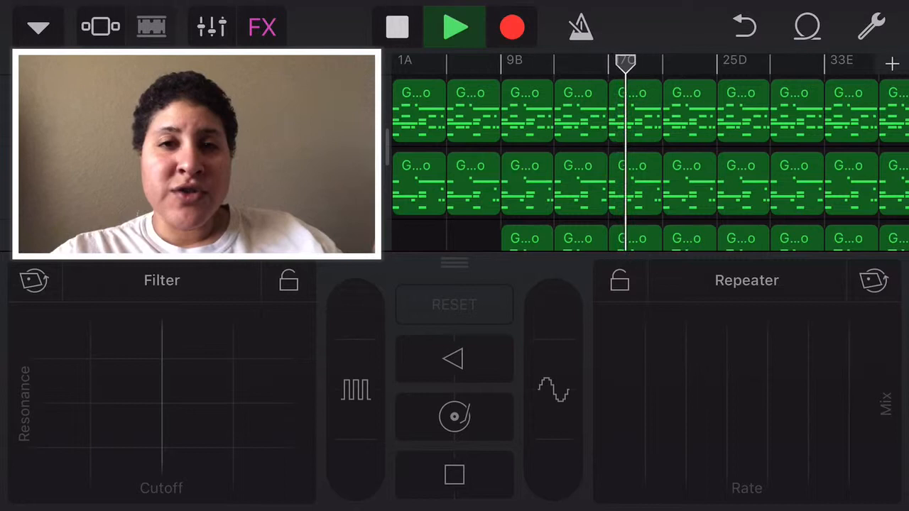
click(161, 279)
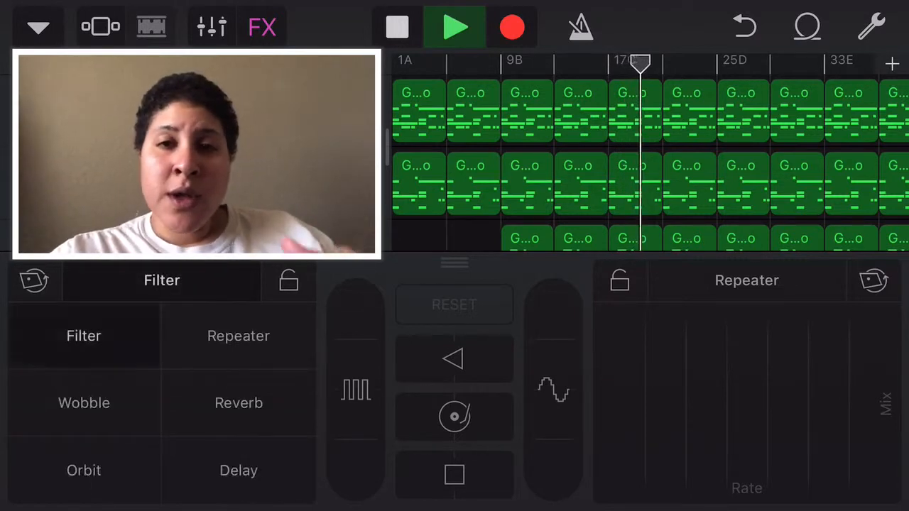